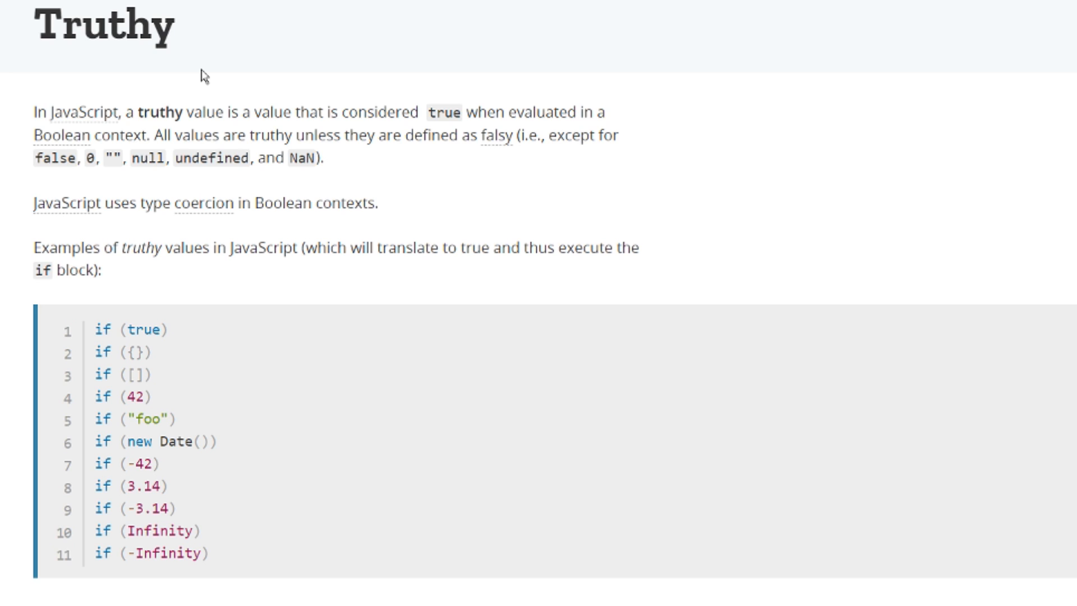
mouse_move(148, 350)
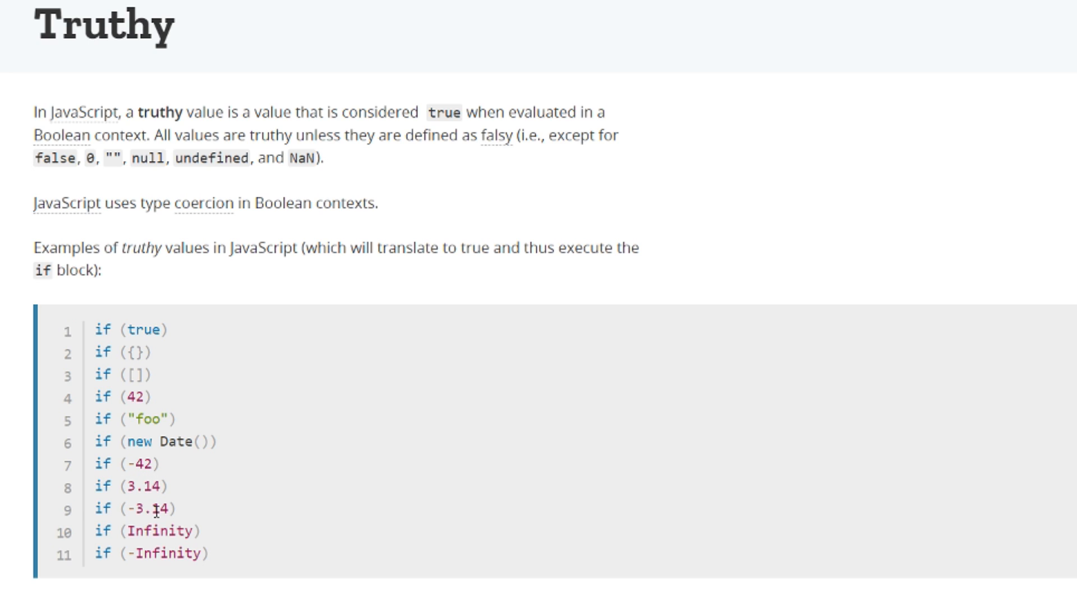
mouse_move(190, 546)
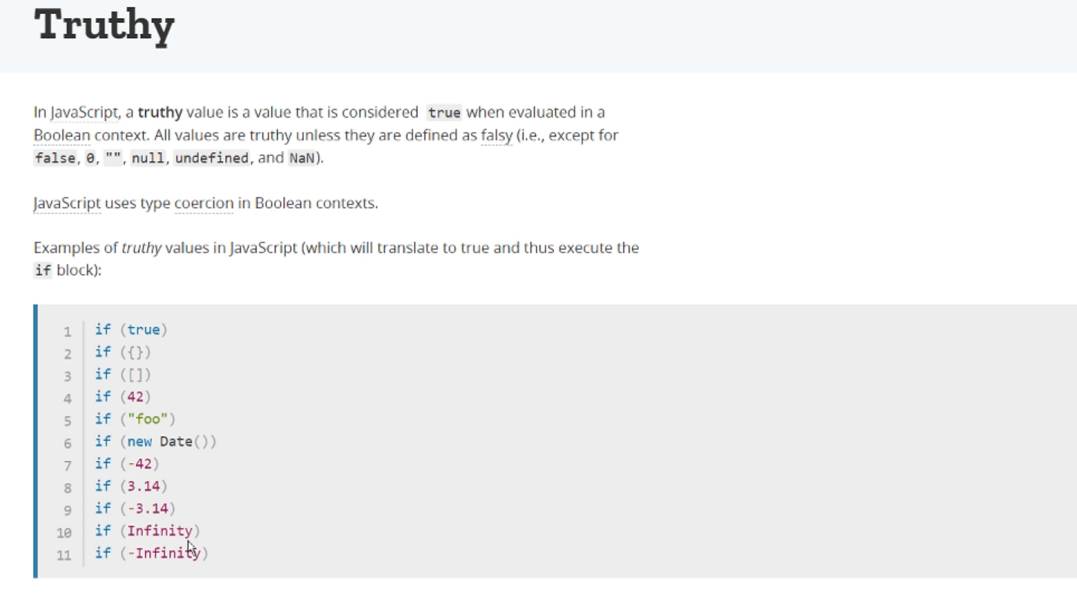
mouse_move(324, 442)
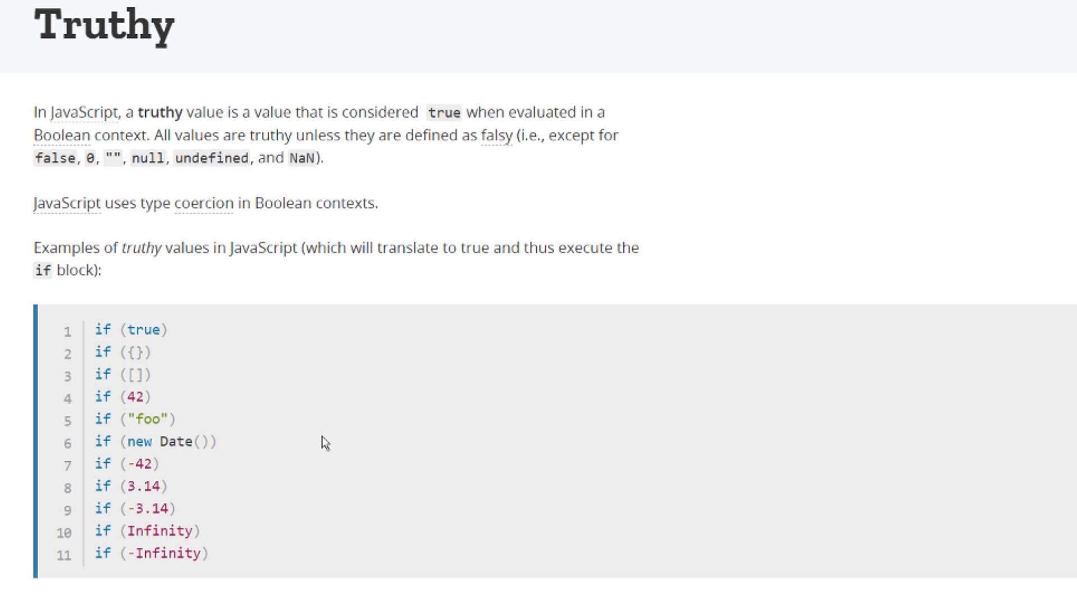
Scroll the MDN Falsy page down to its Examples list of falsy values.
scroll("down", 3)
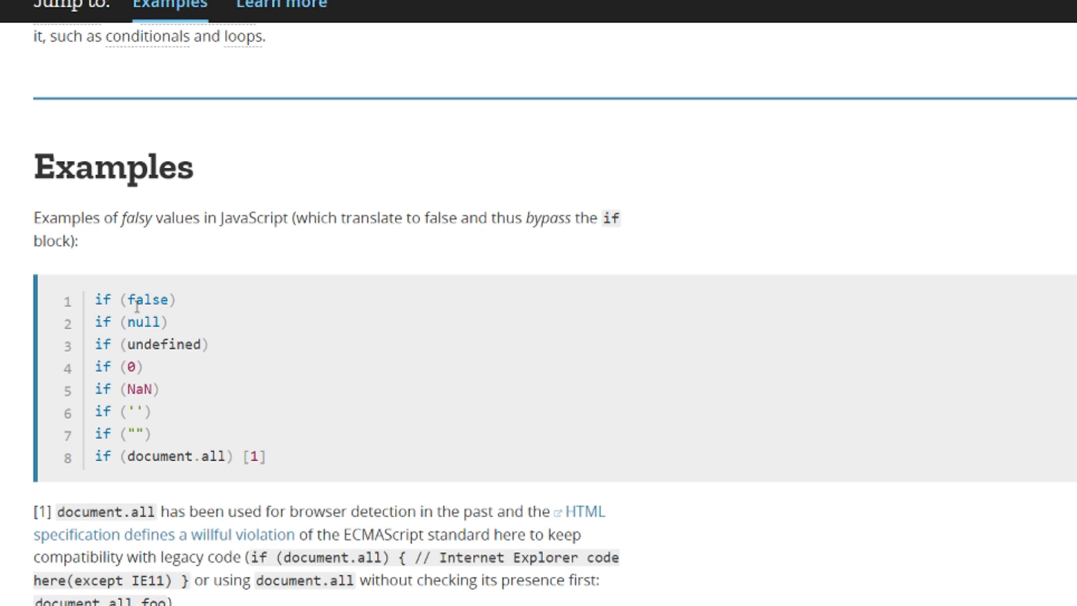
mouse_move(153, 350)
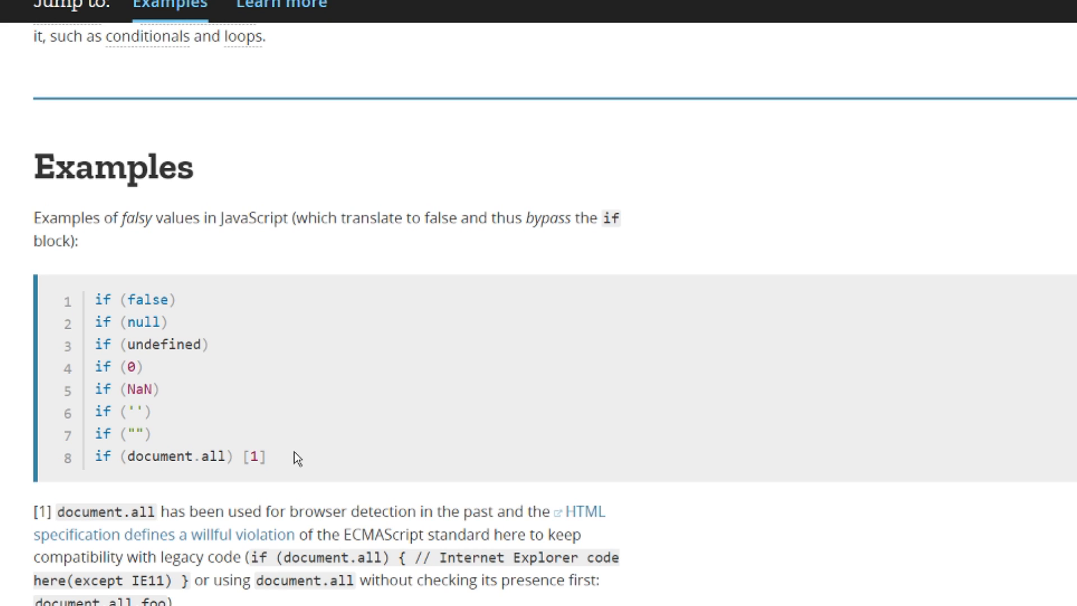
mouse_move(245, 479)
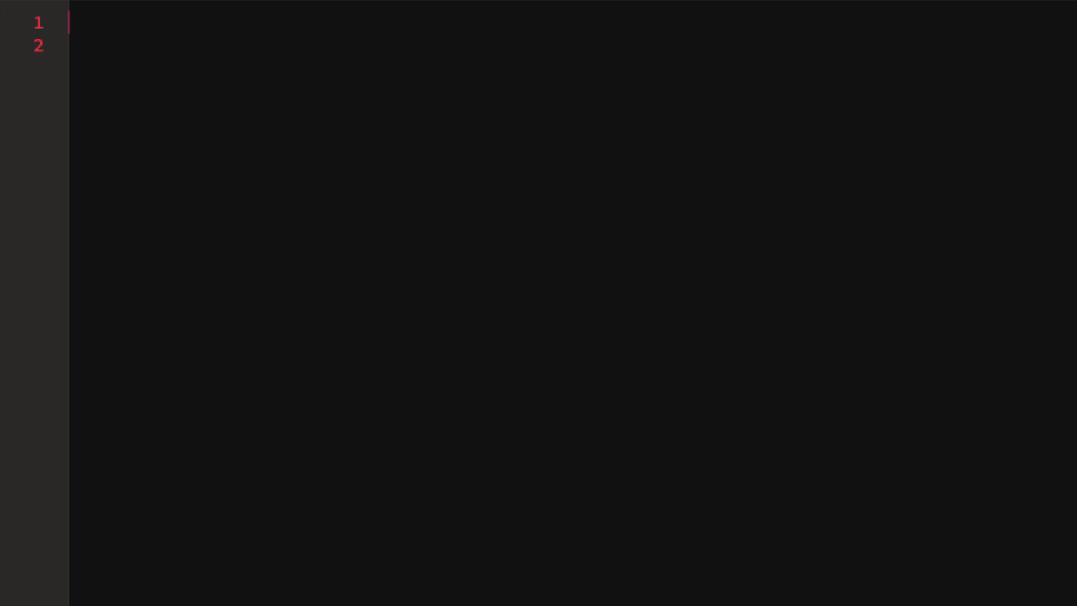
Declare const person = { name: 'Seb', num: 42 }; and leave blank lines below it.
type("const person = {")
type("};")
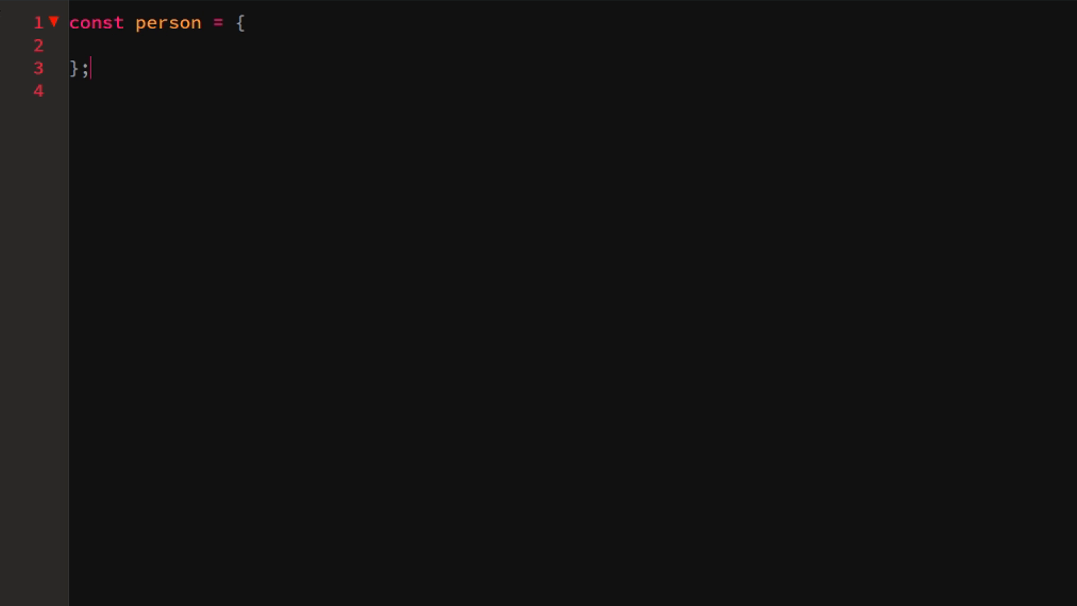
type("name: 'Seb',")
type("num: 42")
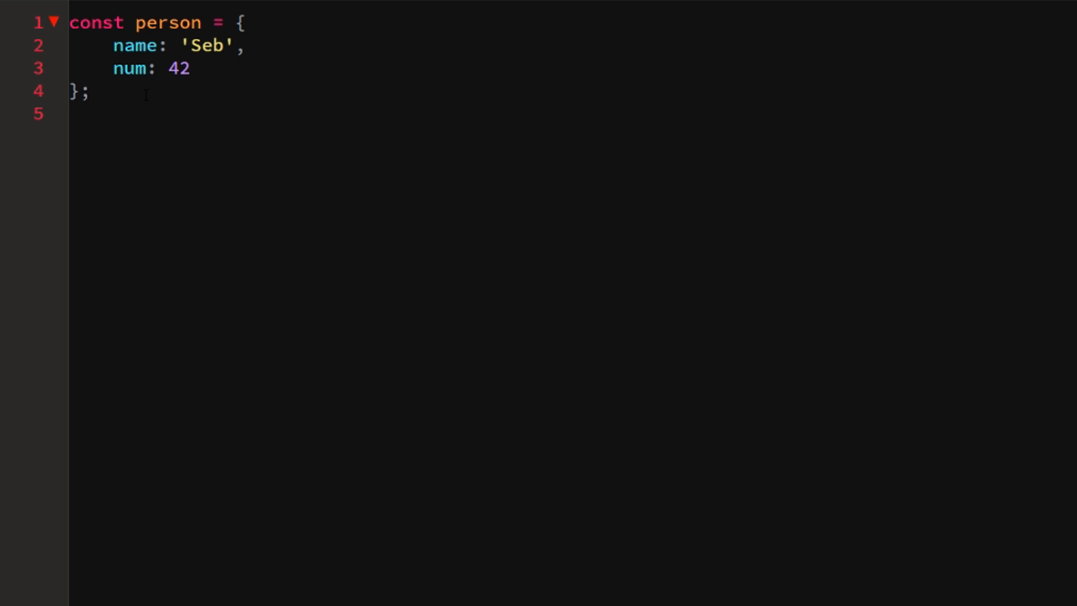
key("enter")
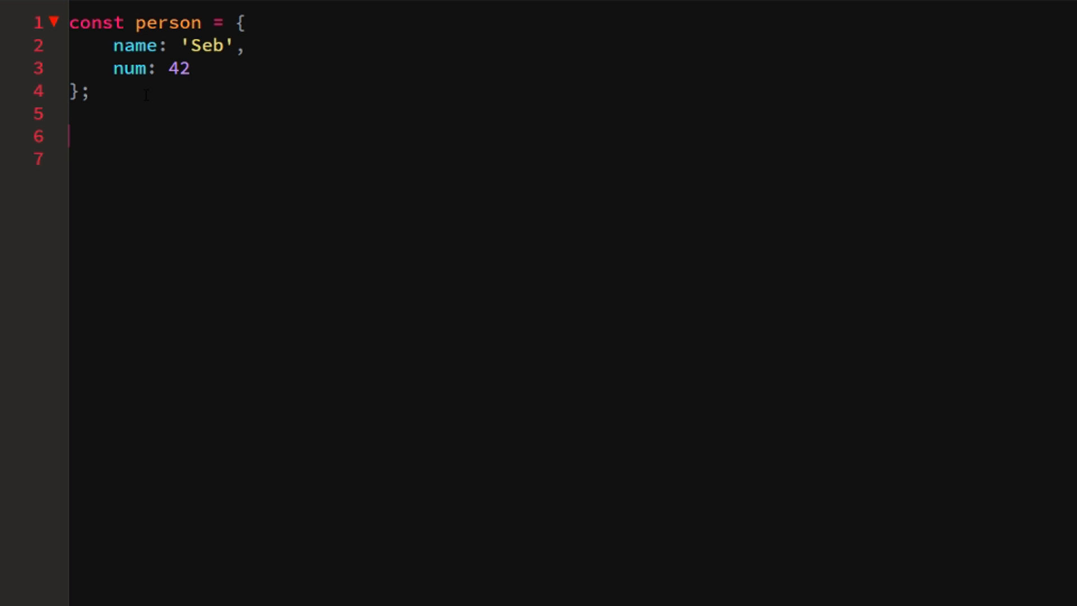
Write if (person) console.log('There is a person'); then start changing the condition to person.n….
type("if (p")
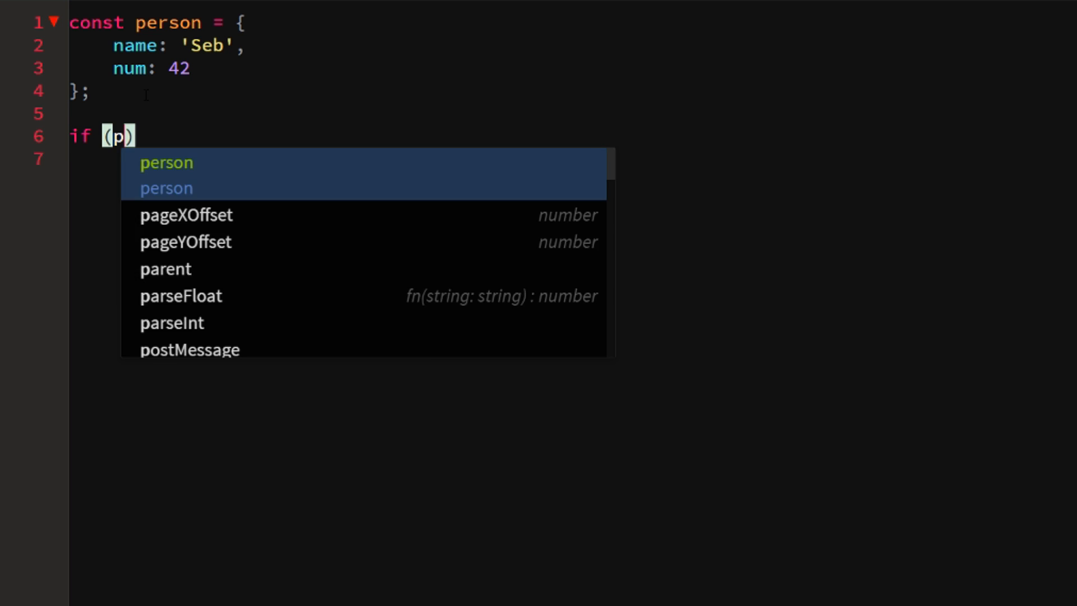
type("erson) console.log('Th")
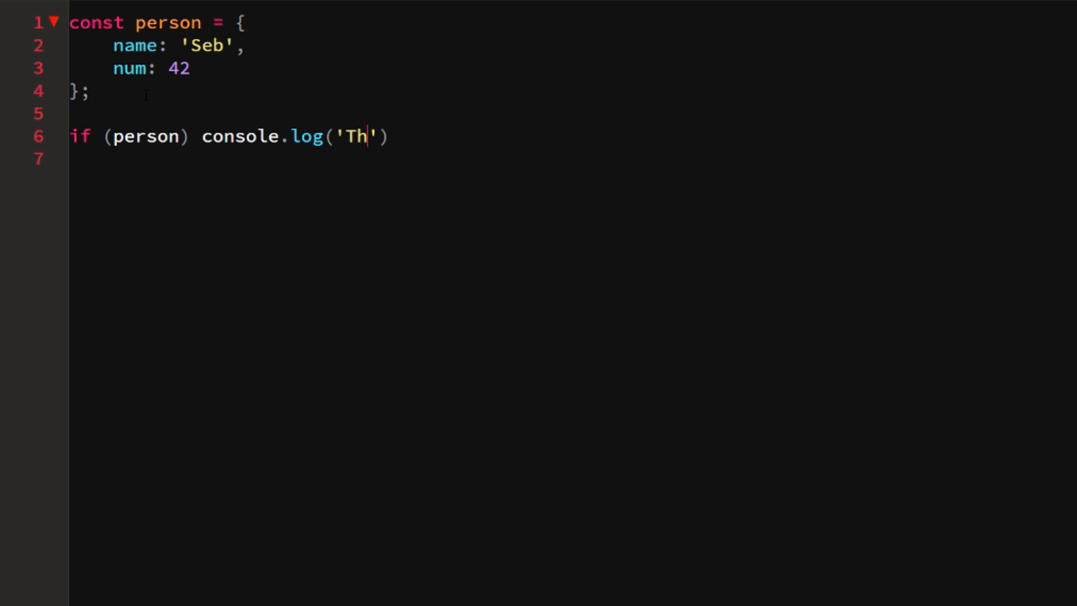
type("ere is a person');")
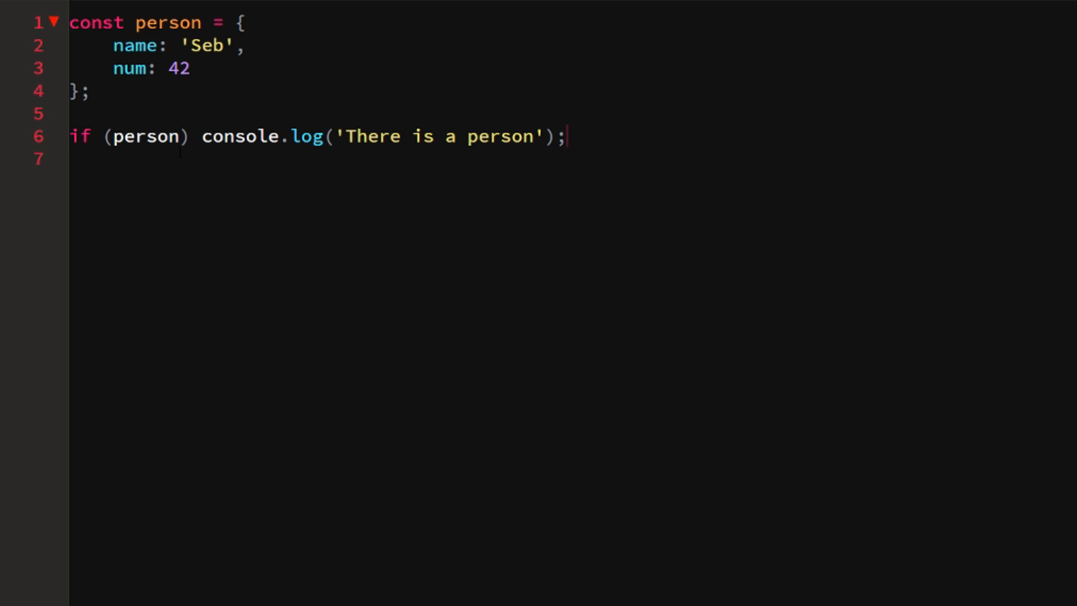
type(".n")
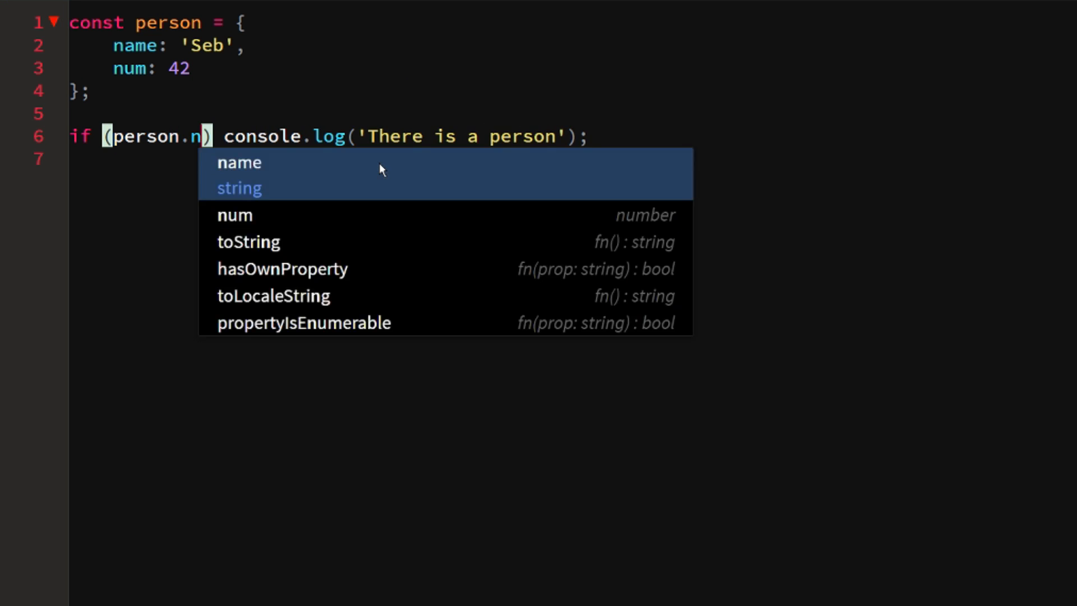
Make the condition person.num, log 'There is a number', and add else person.num = 5;.
left_click(237, 163)
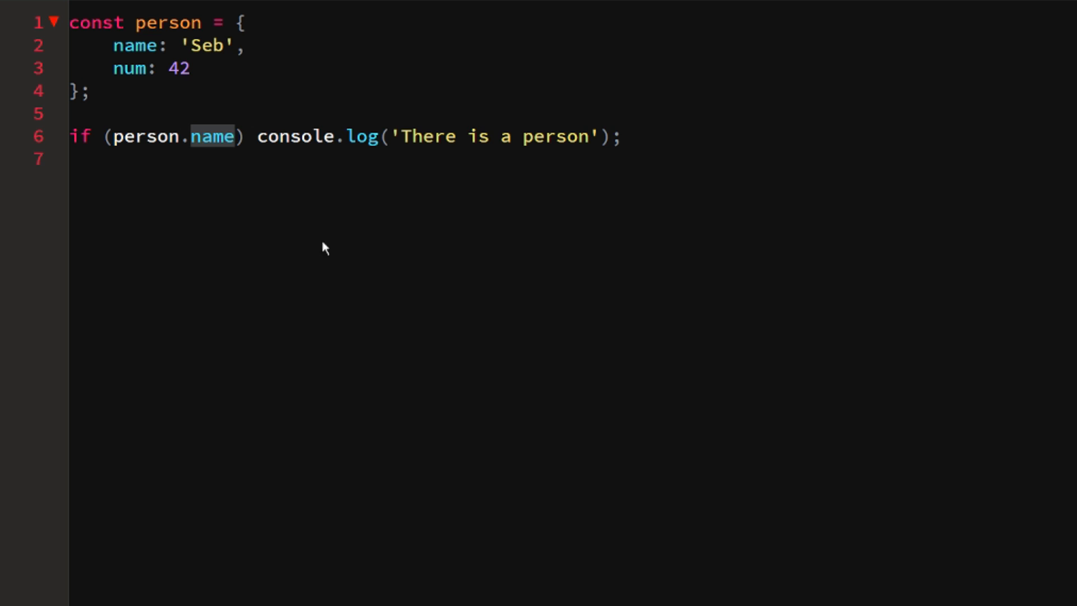
type("num")
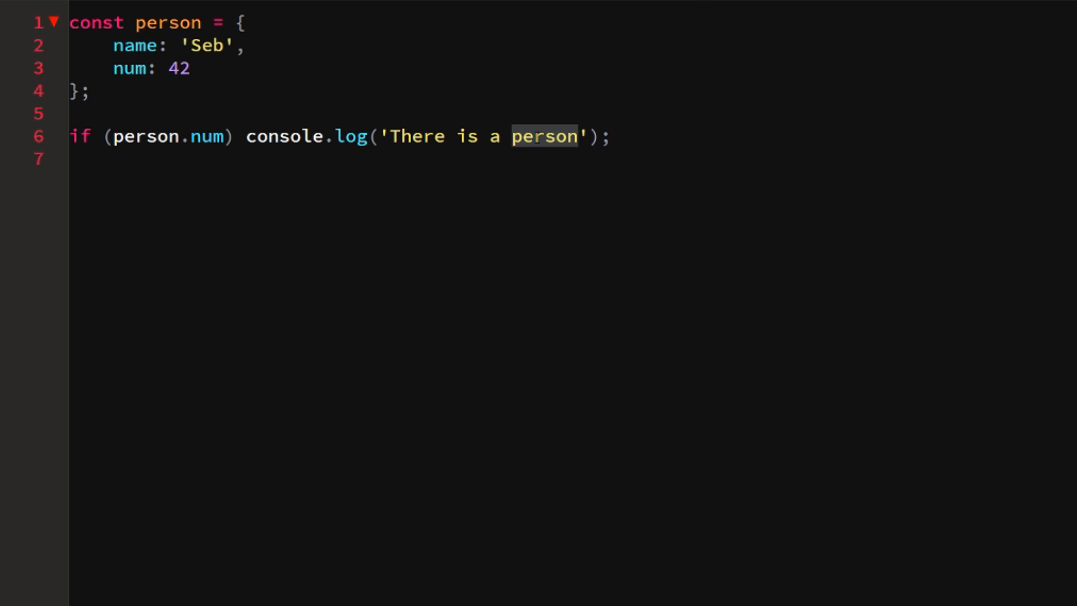
type("number")
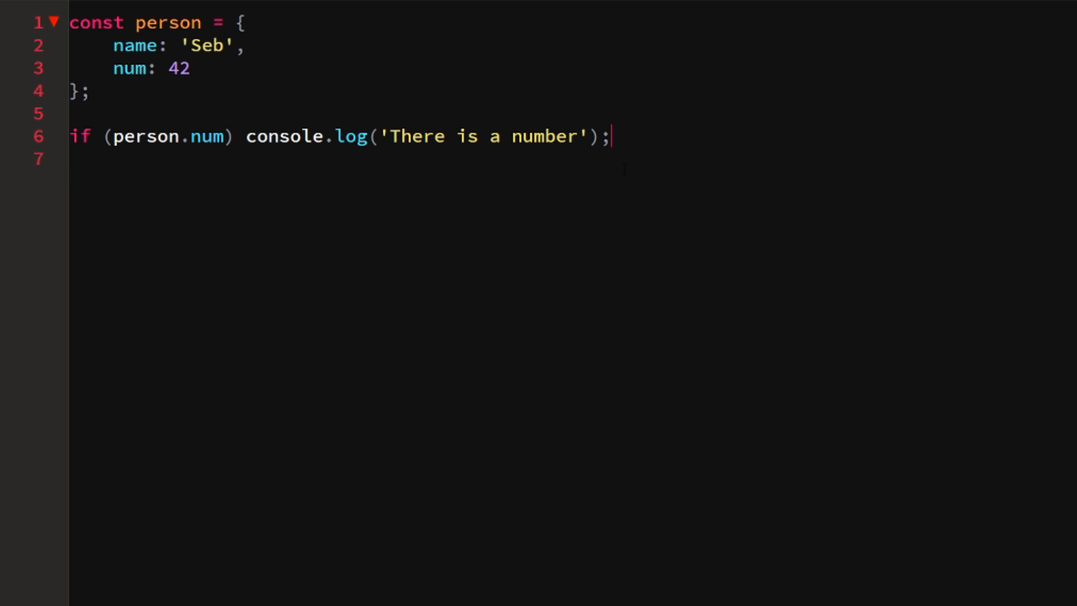
type("else")
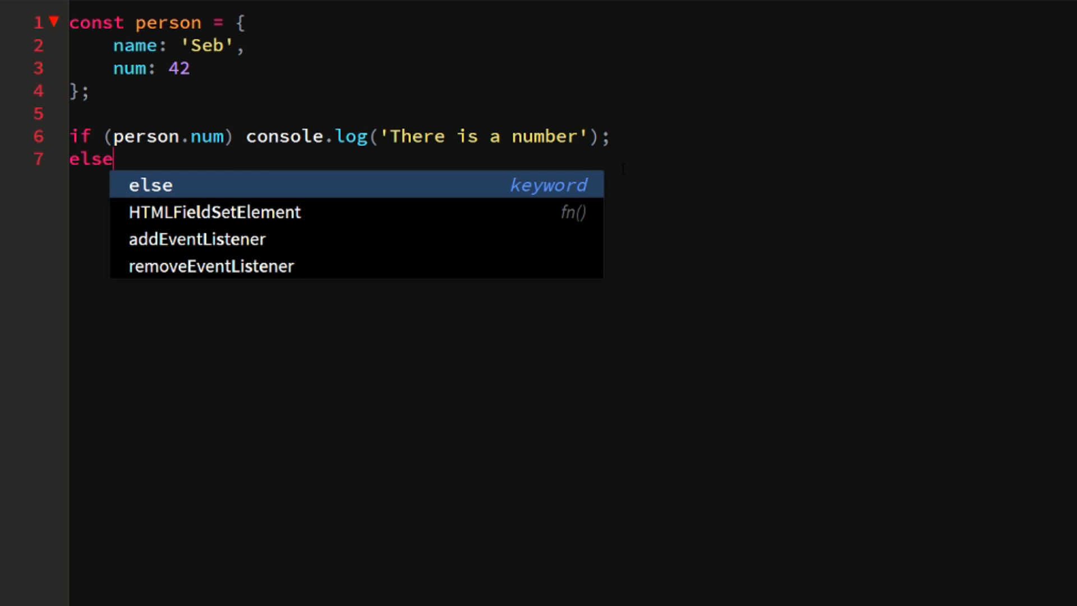
key("Escape")
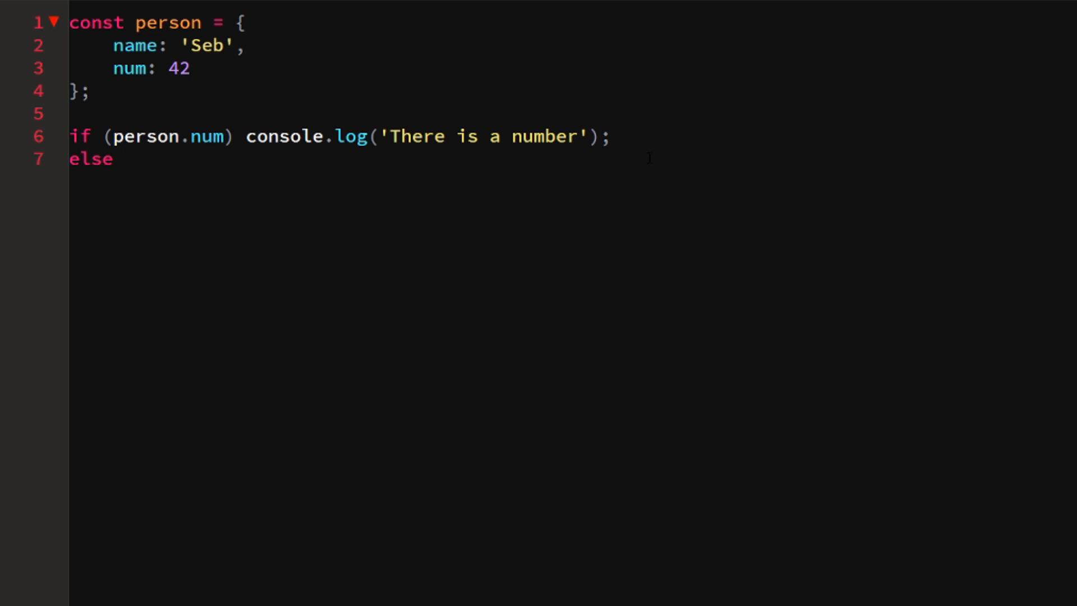
type("person.num =")
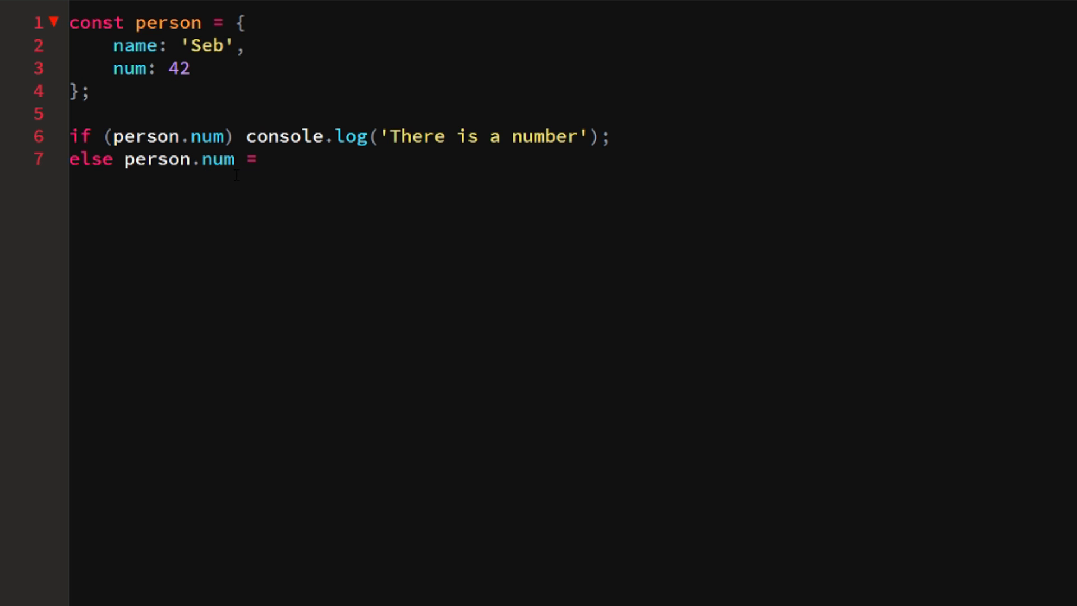
type("5;")
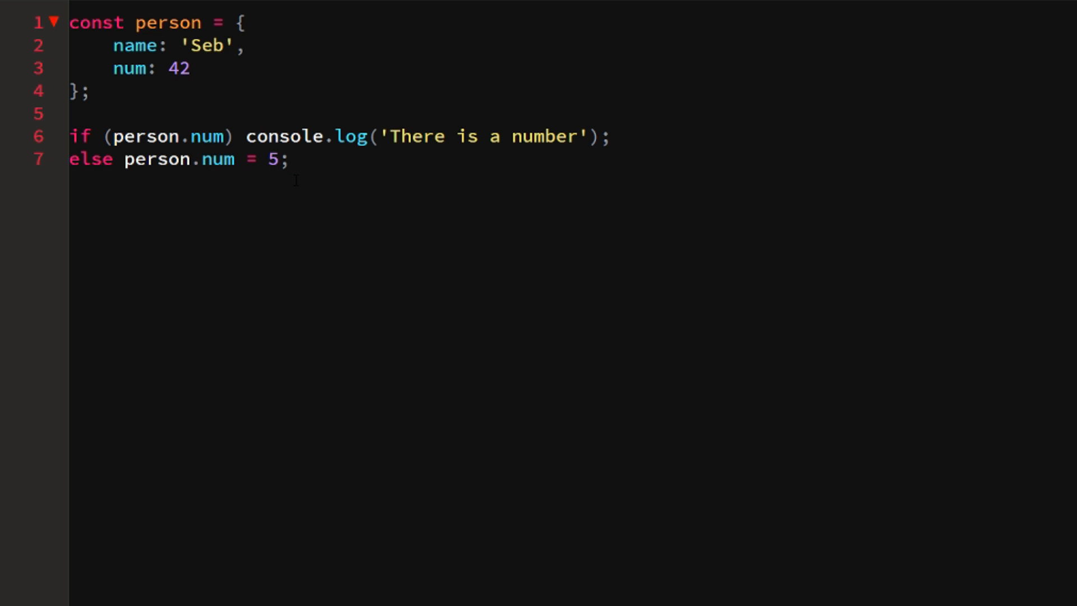
Change num in the person object from 42 to 0.
left_click(192, 68)
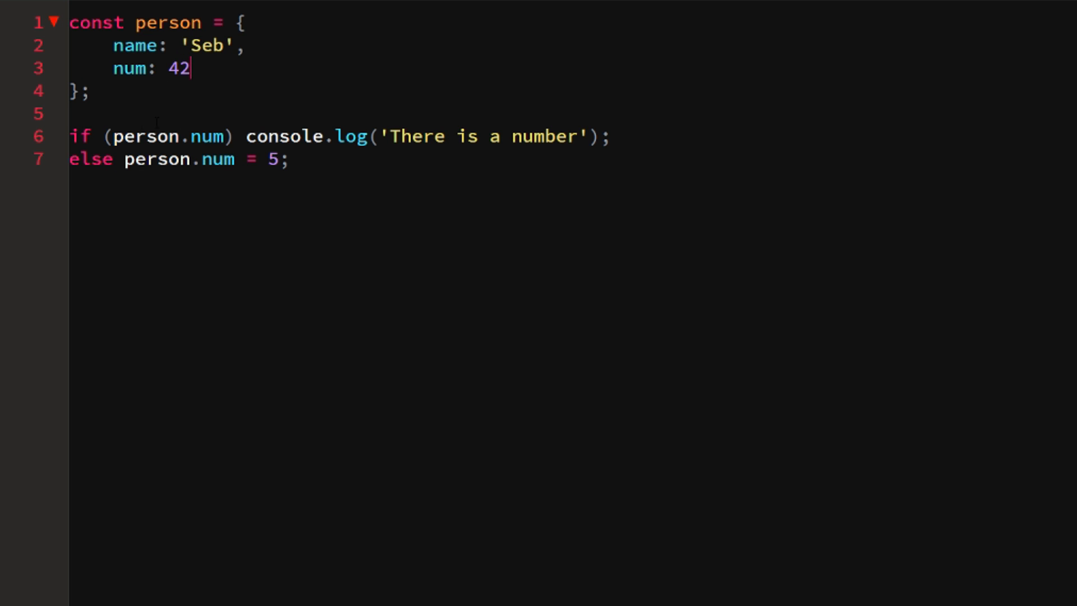
double_click(157, 136)
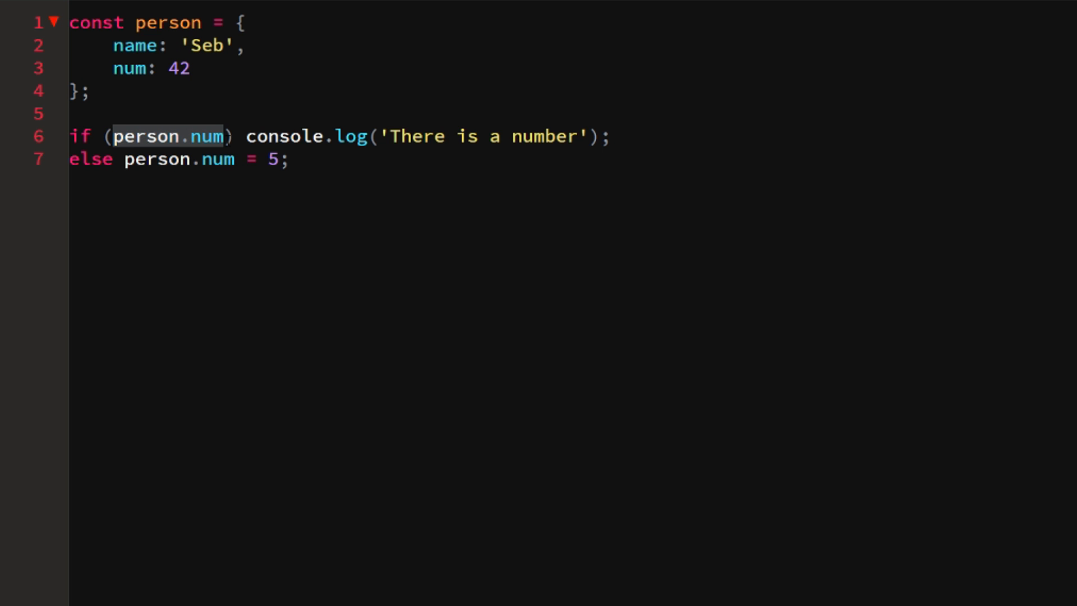
left_click(81, 136)
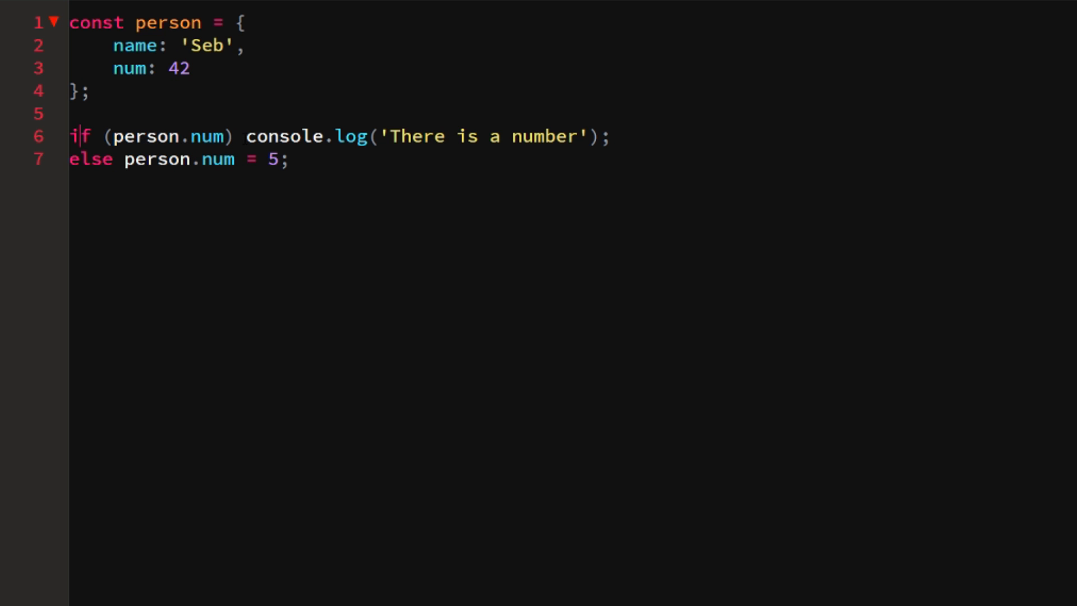
left_click(291, 159)
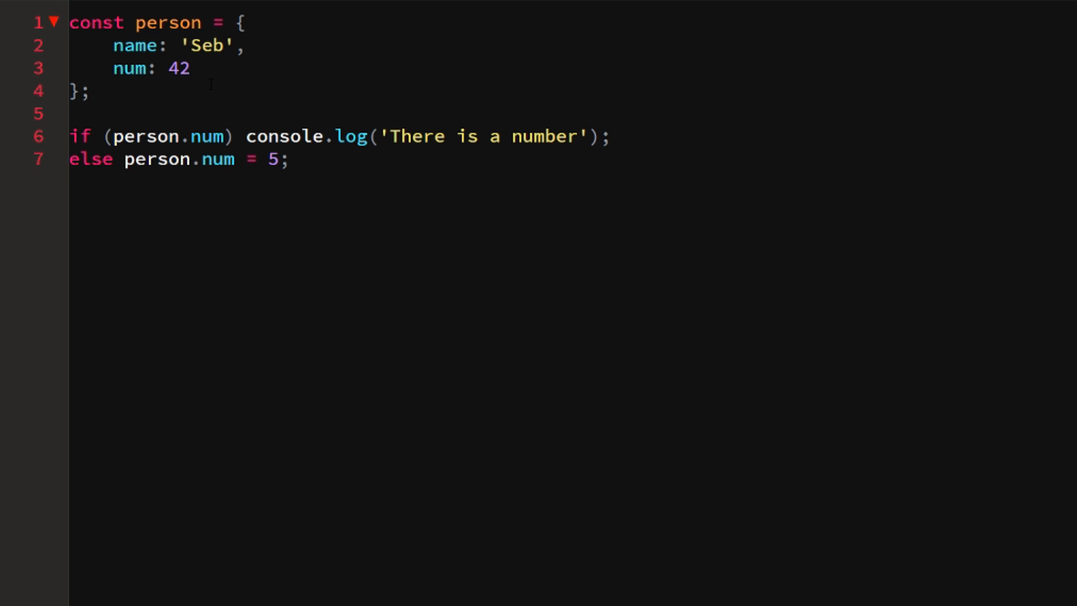
key("Backspace")
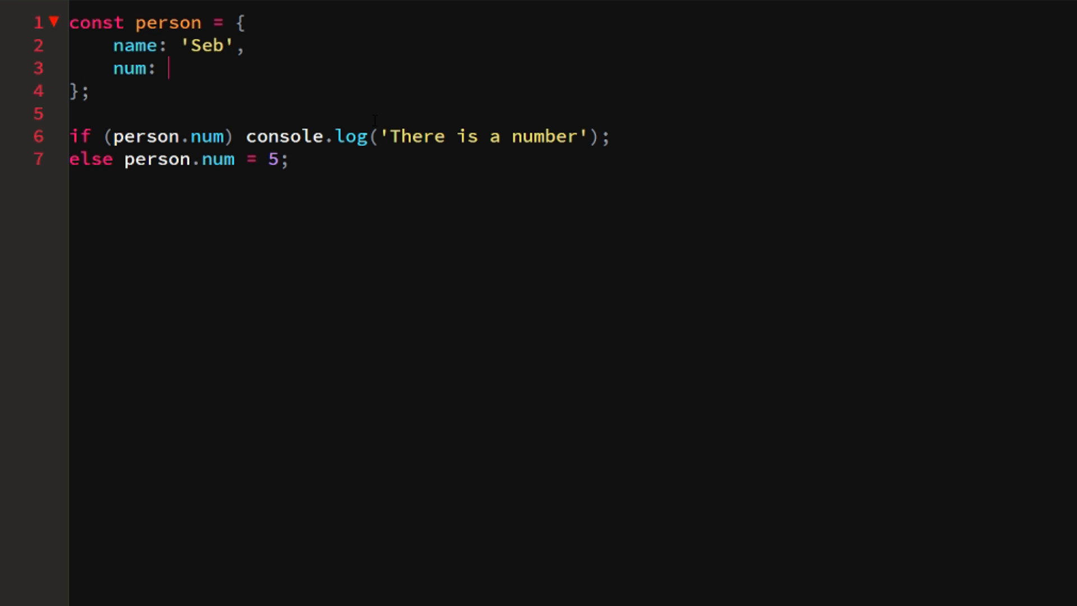
type("0")
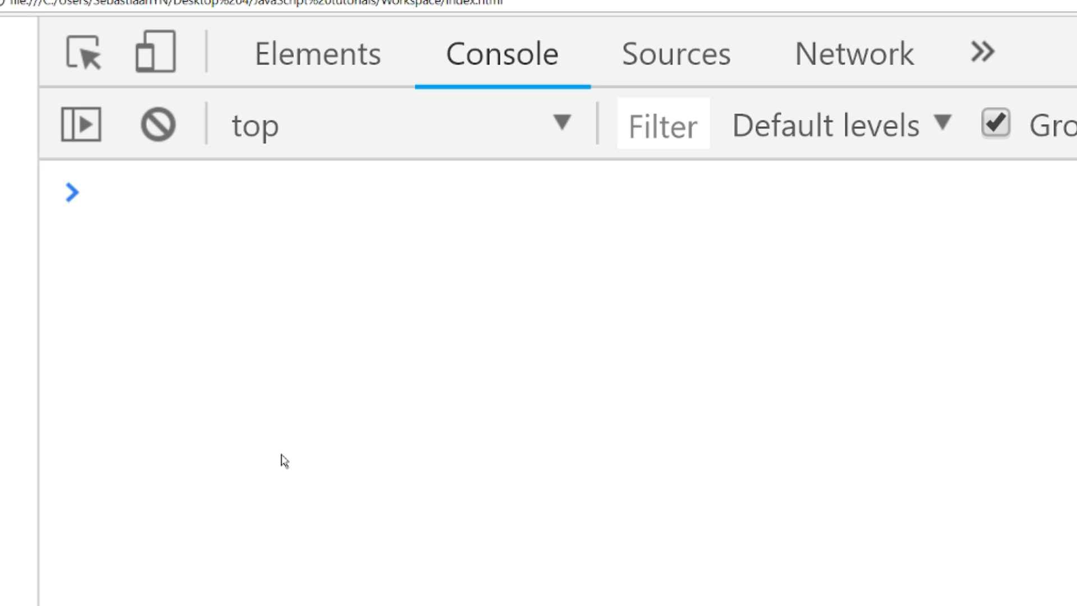
Evaluate person in the console to see it report {name: "Seb", num: 5}.
left_click(275, 220)
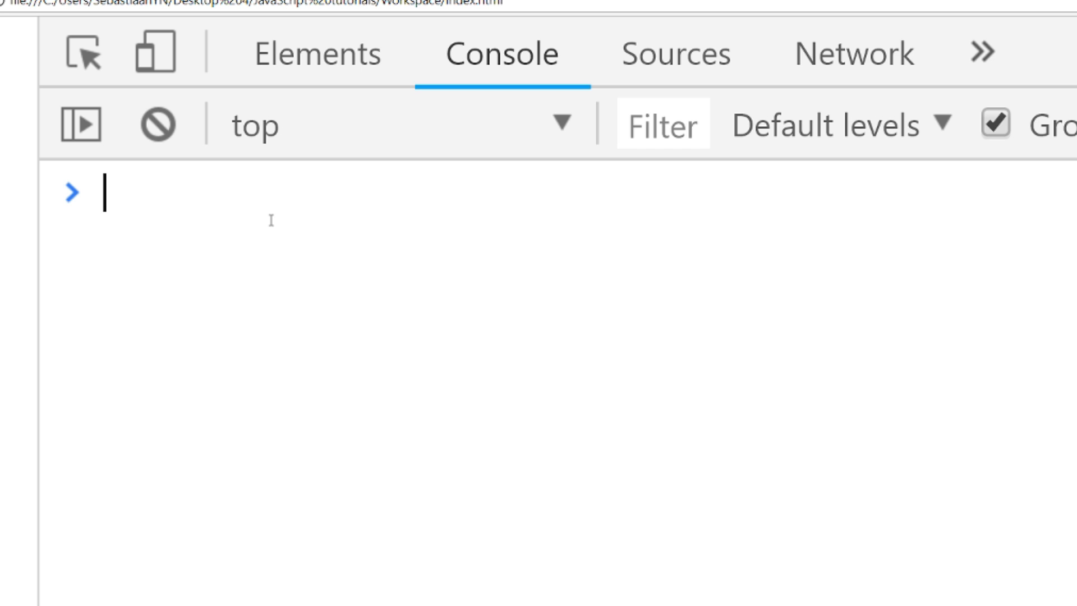
type("person")
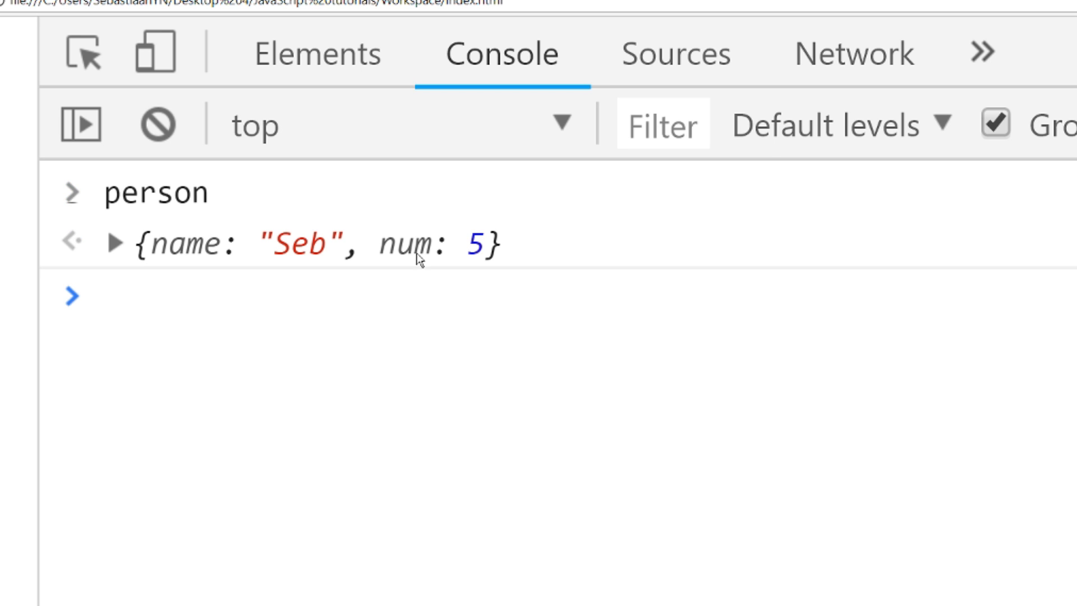
mouse_move(477, 258)
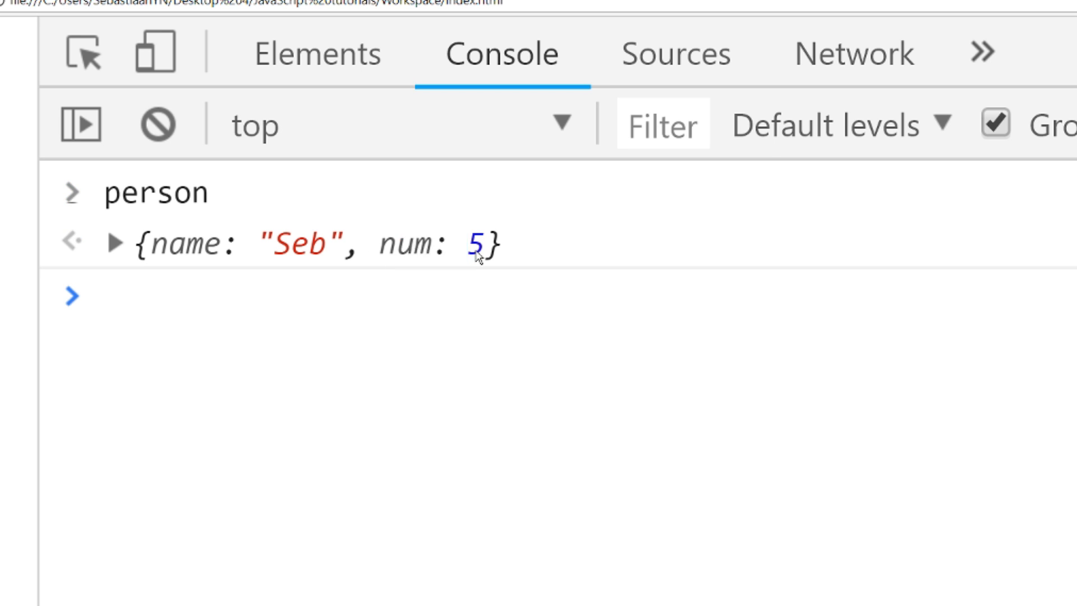
mouse_move(453, 271)
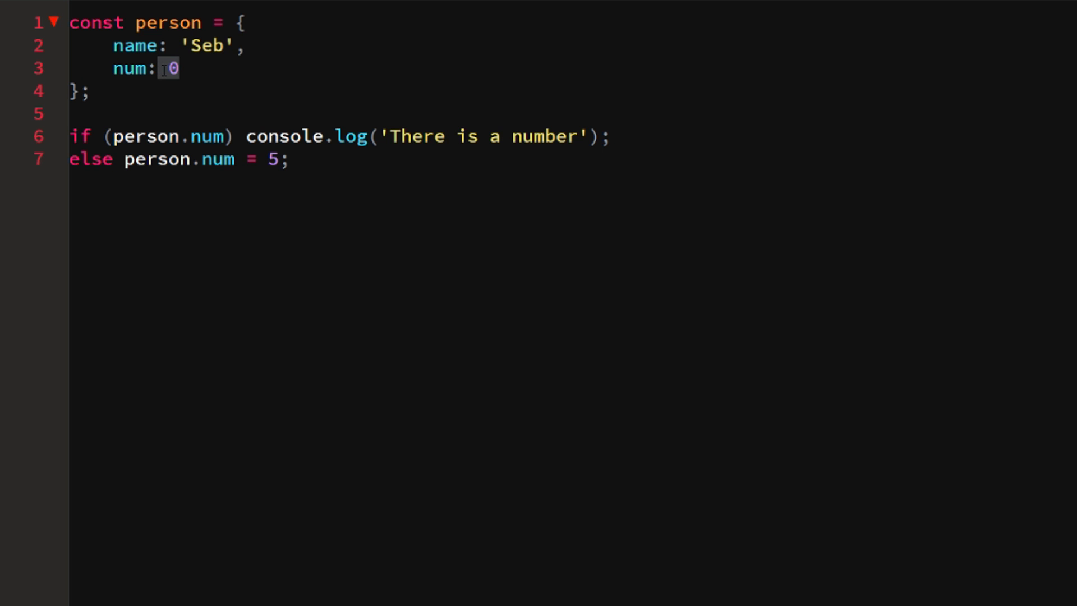
mouse_move(224, 74)
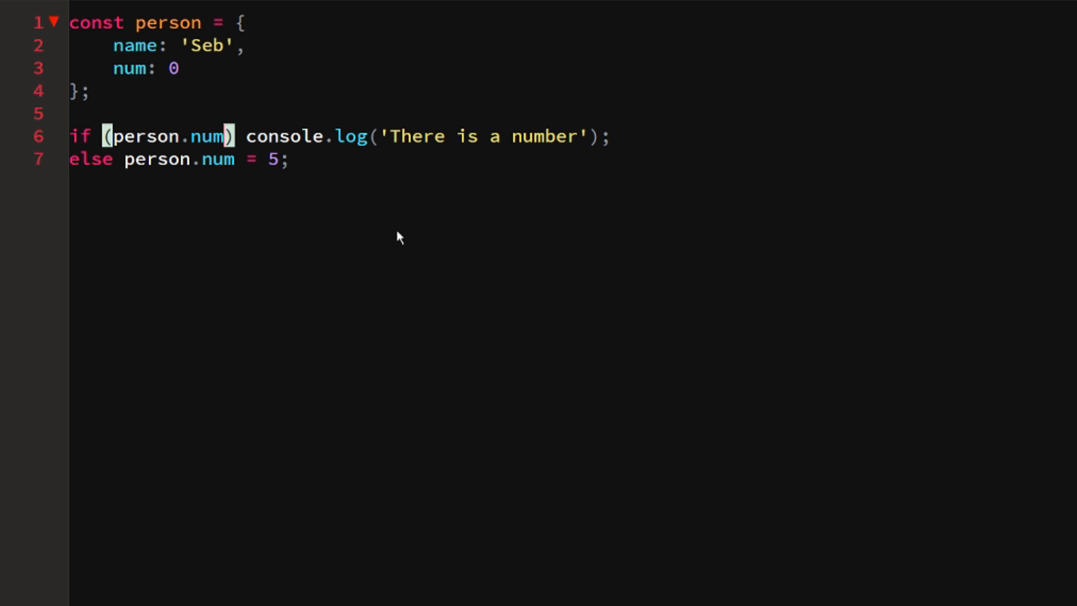
mouse_move(362, 197)
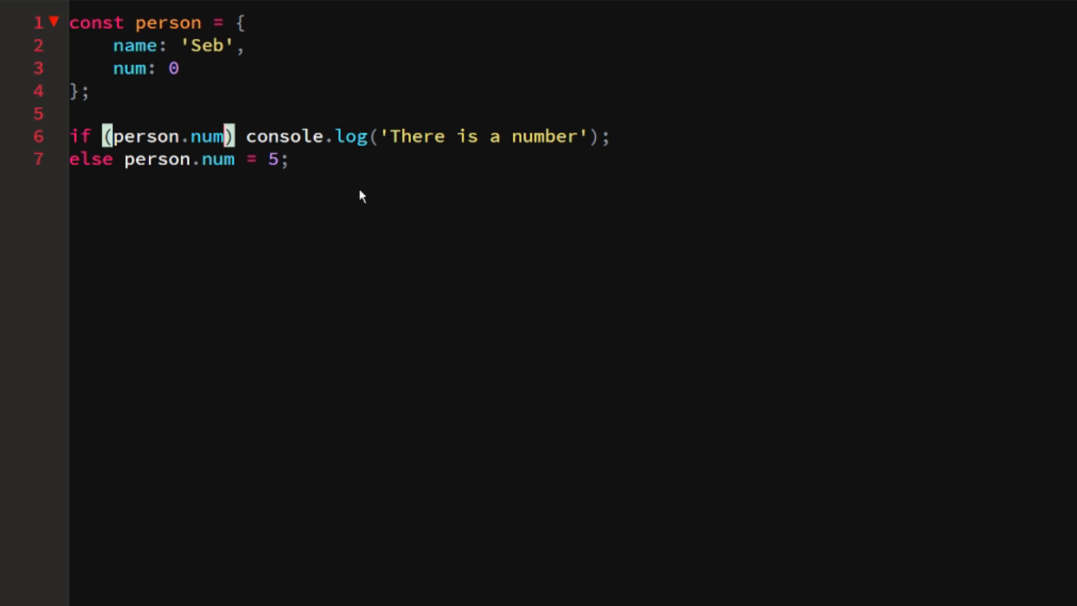
Begin wrapping person.num in an isNaN check inside the if condition.
left_click(191, 136)
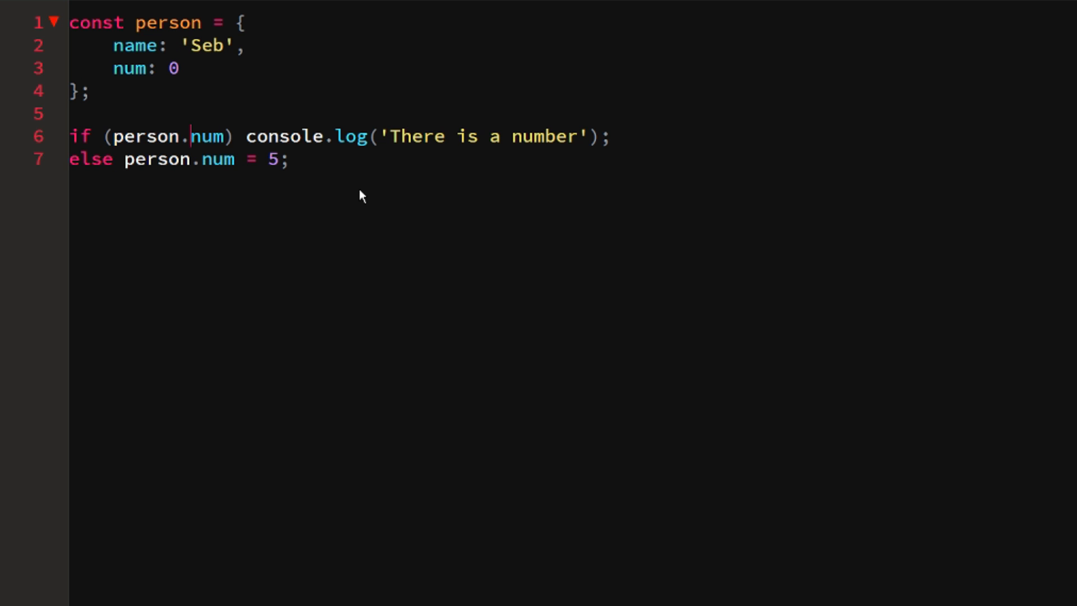
type("is")
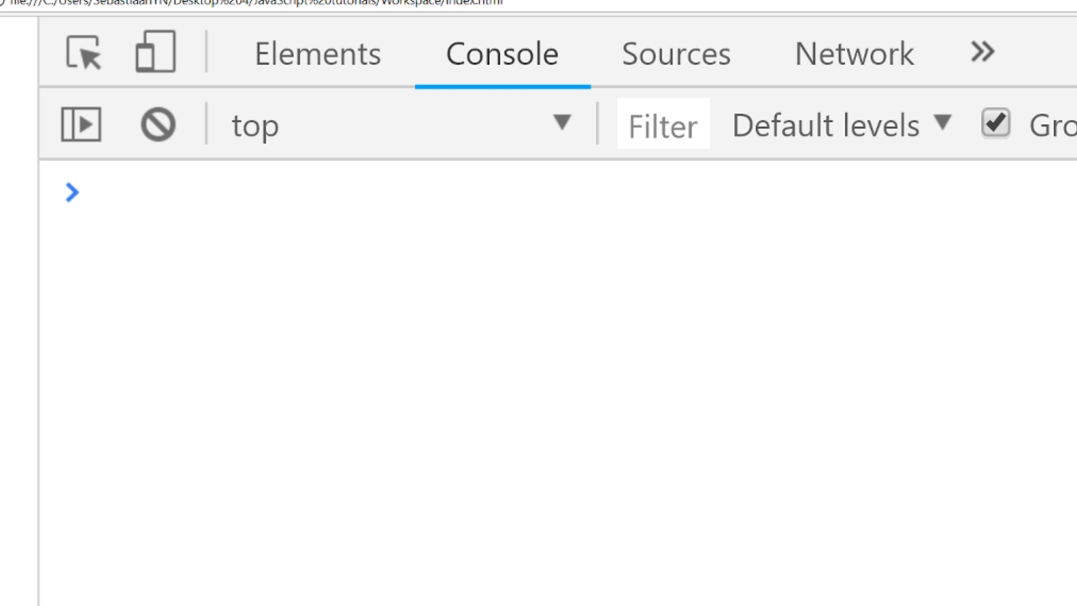
mouse_move(231, 348)
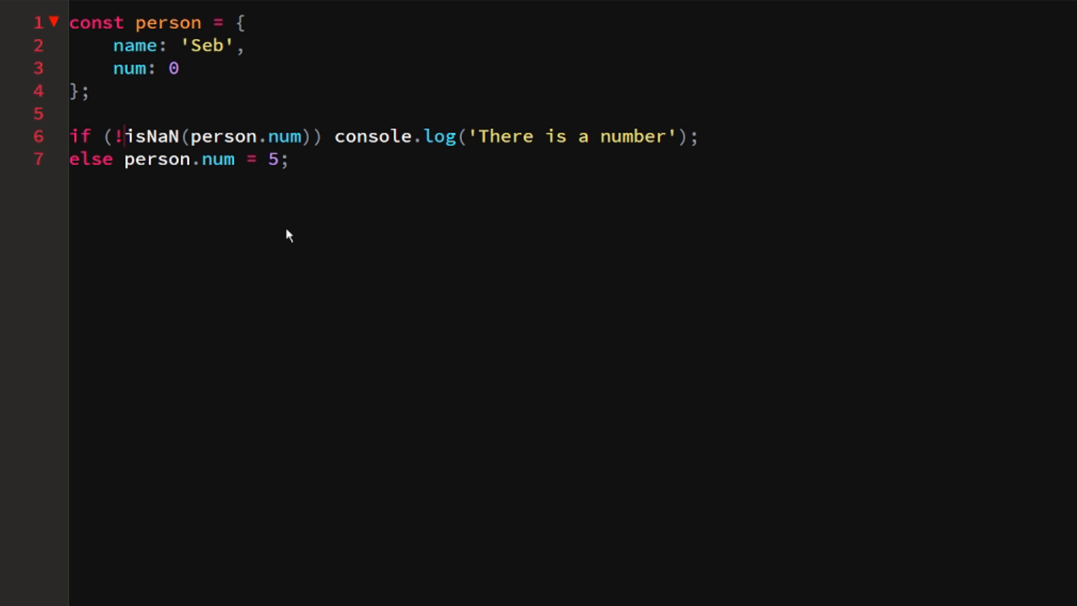
mouse_move(191, 445)
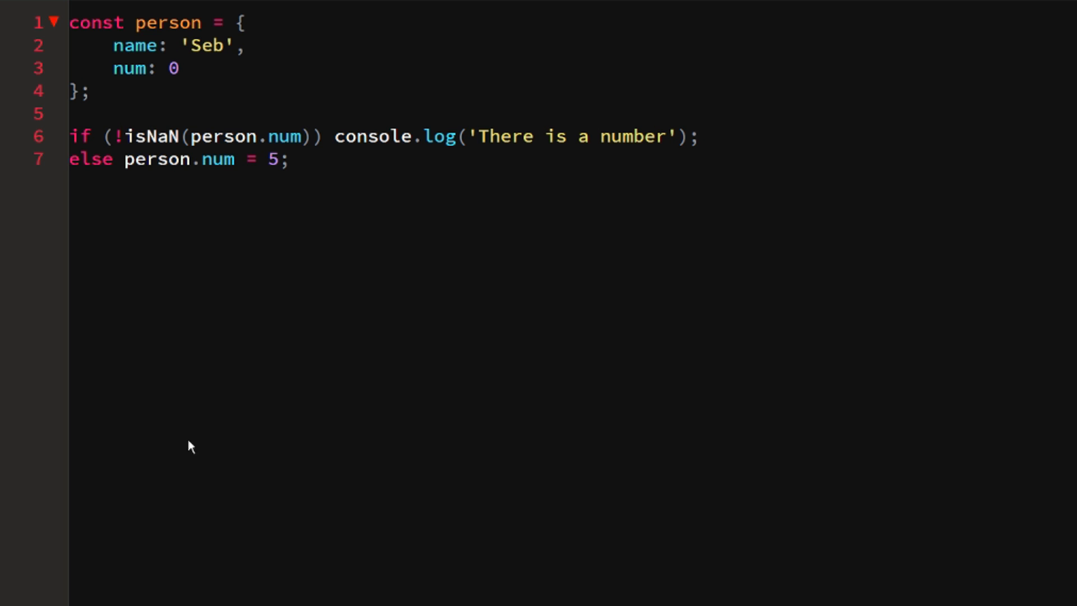
Replace the 0 on line 3 so num is 42 again.
type("42")
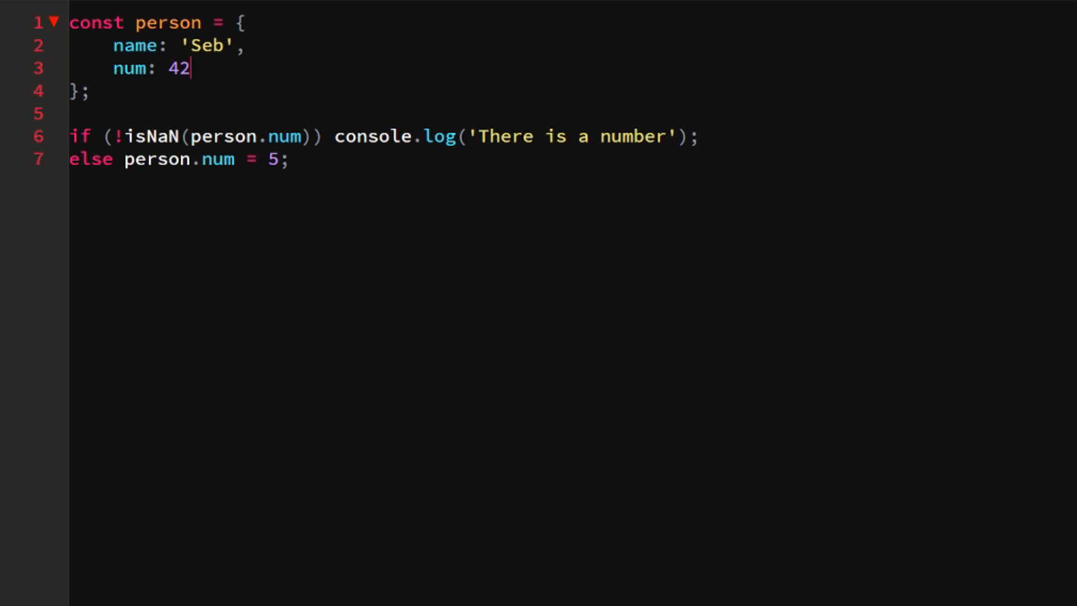